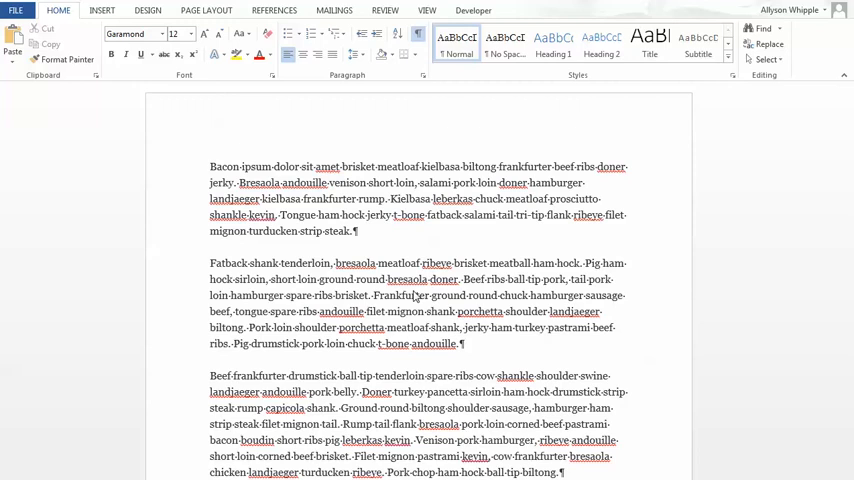
mouse_move(46, 25)
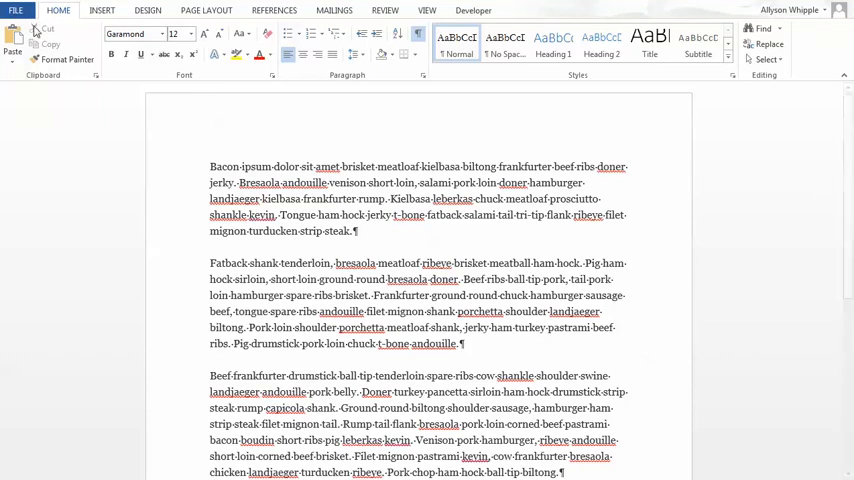
Go from the File menu to the Save As page showing OneDrive locations.
left_click(16, 10)
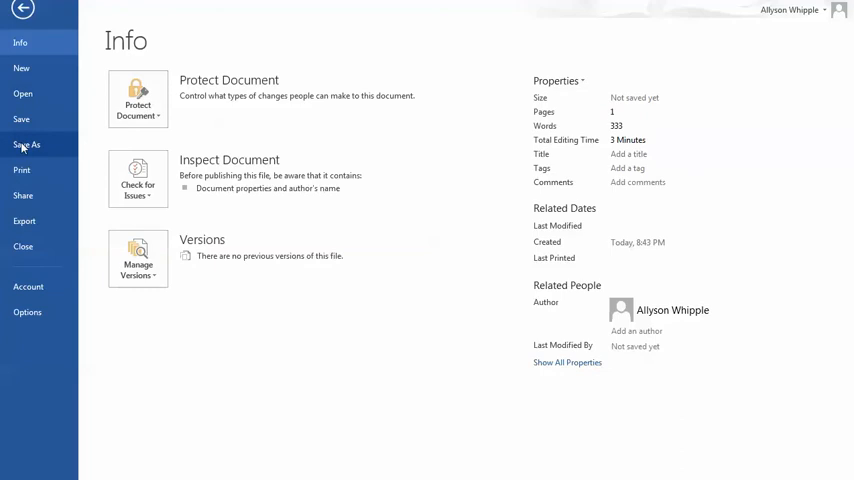
left_click(26, 144)
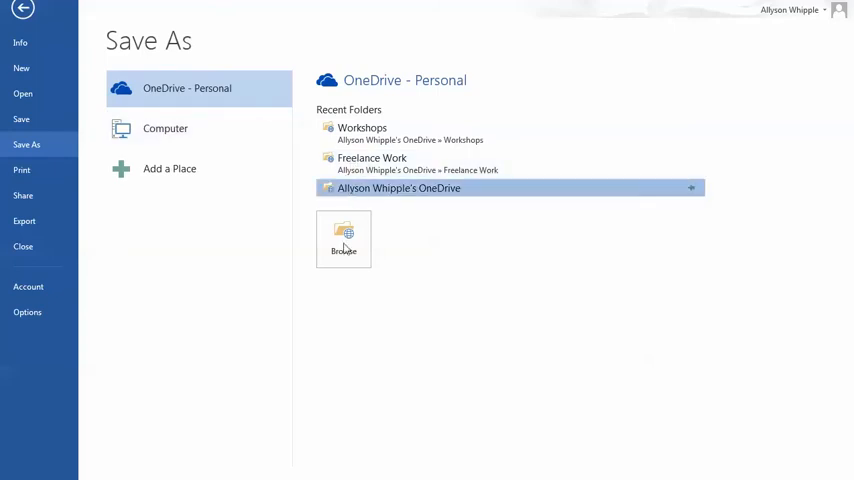
mouse_move(377, 192)
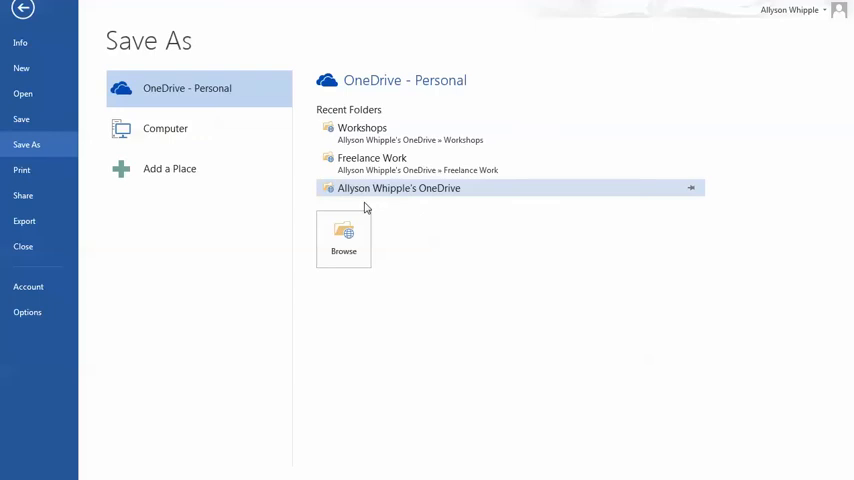
left_click(343, 238)
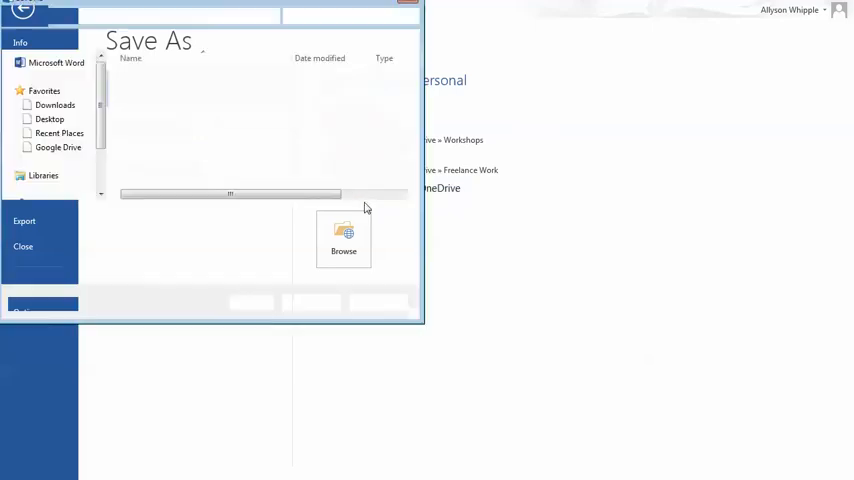
left_click(343, 238)
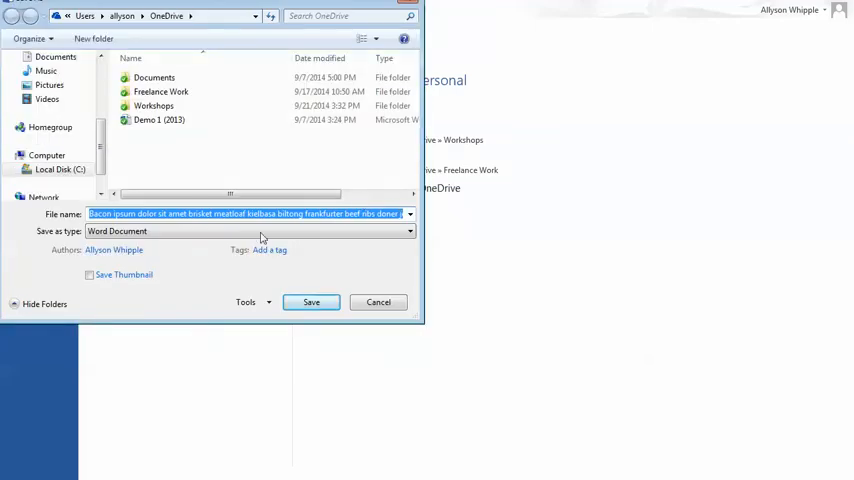
type("demodoc1")
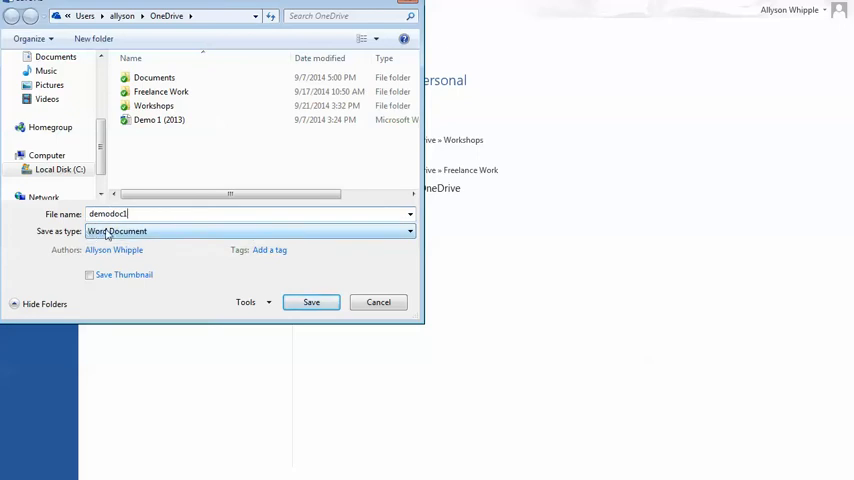
left_click(408, 231)
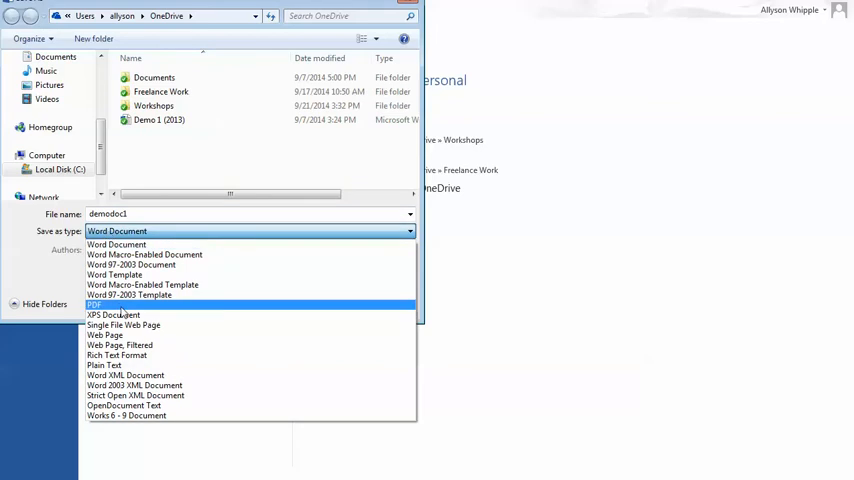
left_click(94, 304)
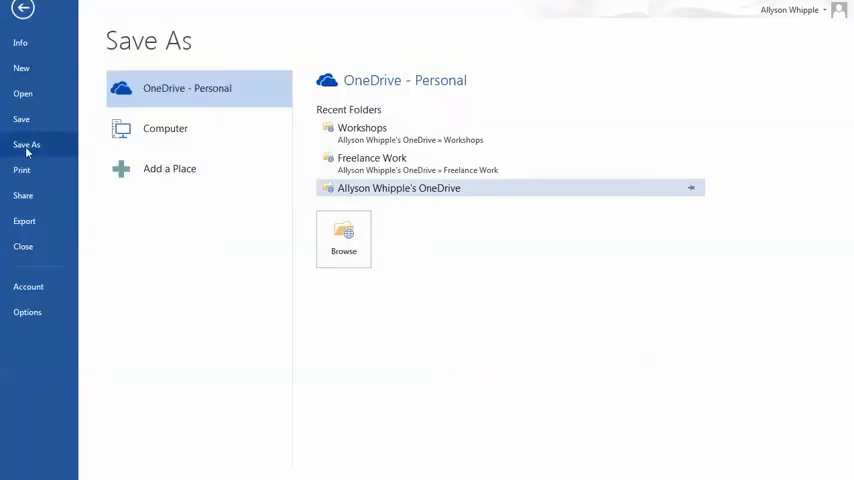
Save a copy named demodoc1 with PDF as the save type.
left_click(22, 10)
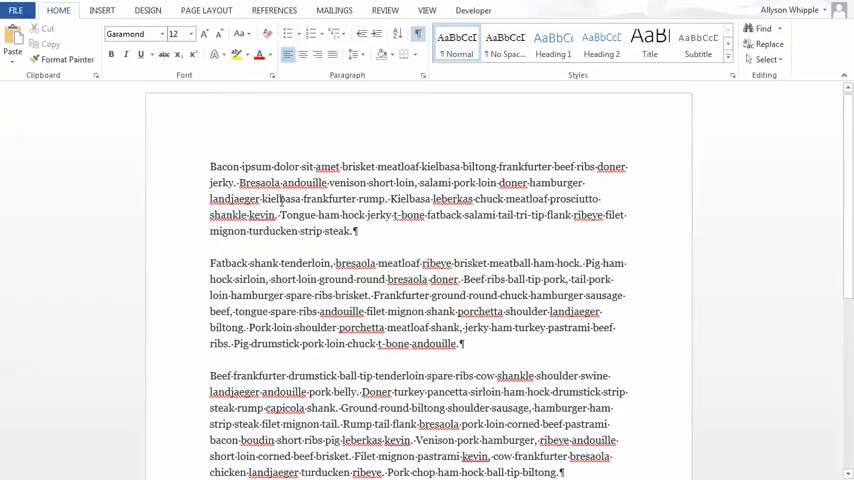
left_click(16, 10)
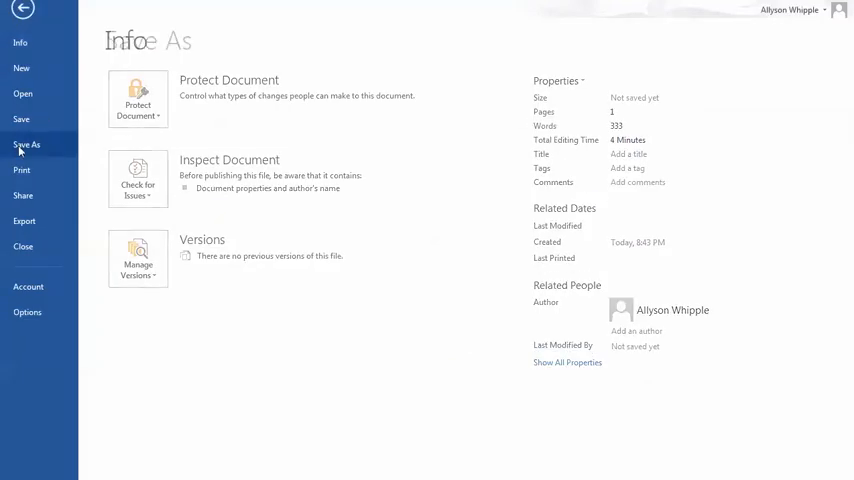
left_click(26, 144)
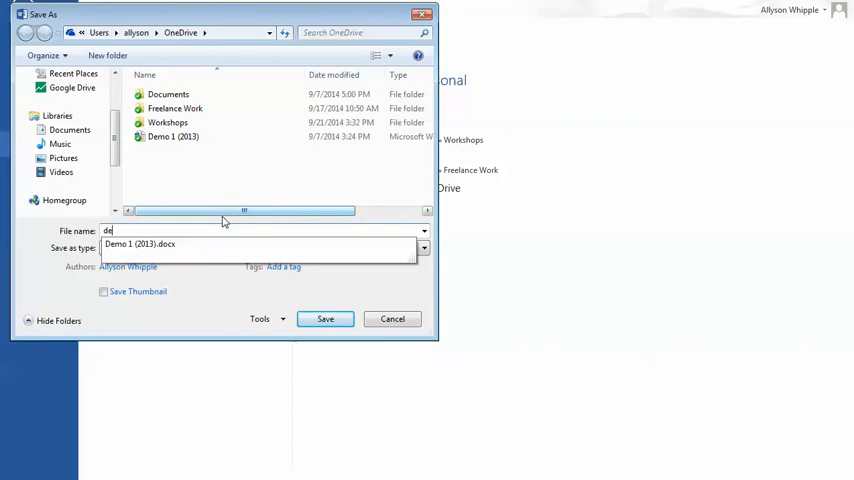
type("demodoc1")
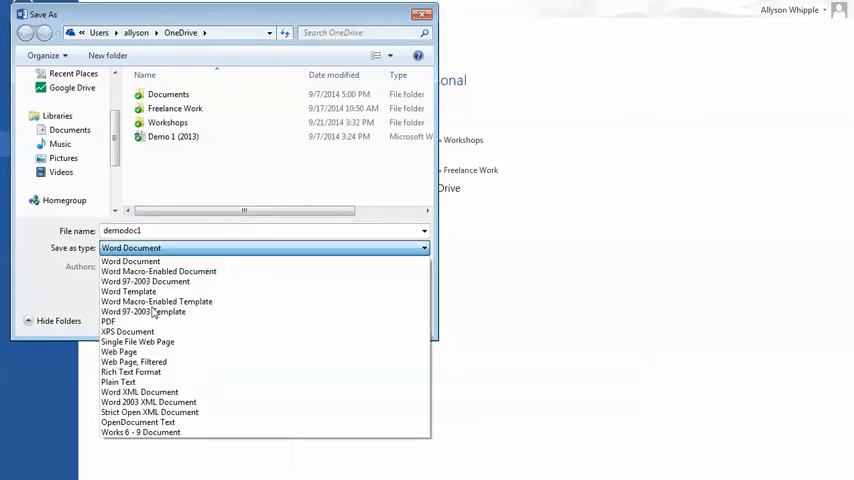
left_click(108, 321)
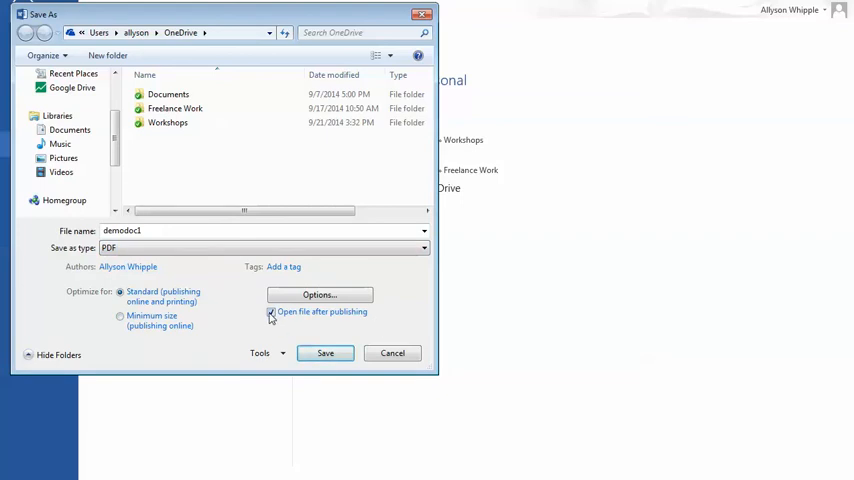
left_click(392, 352)
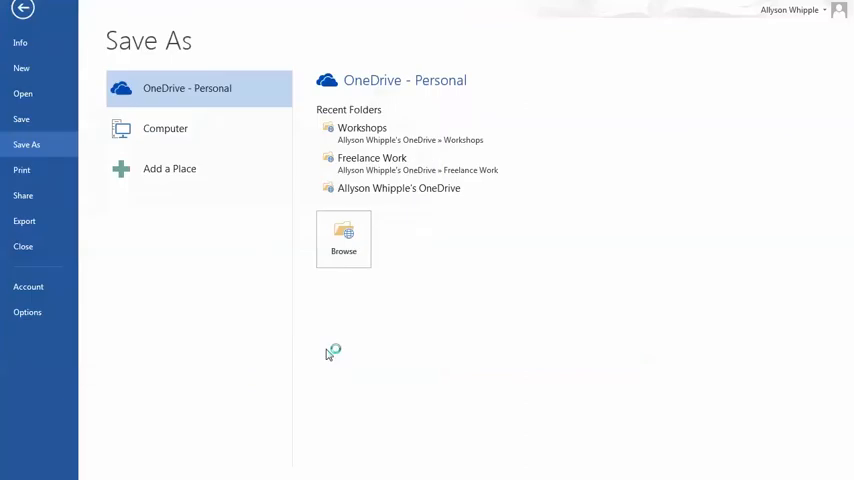
left_click(22, 13)
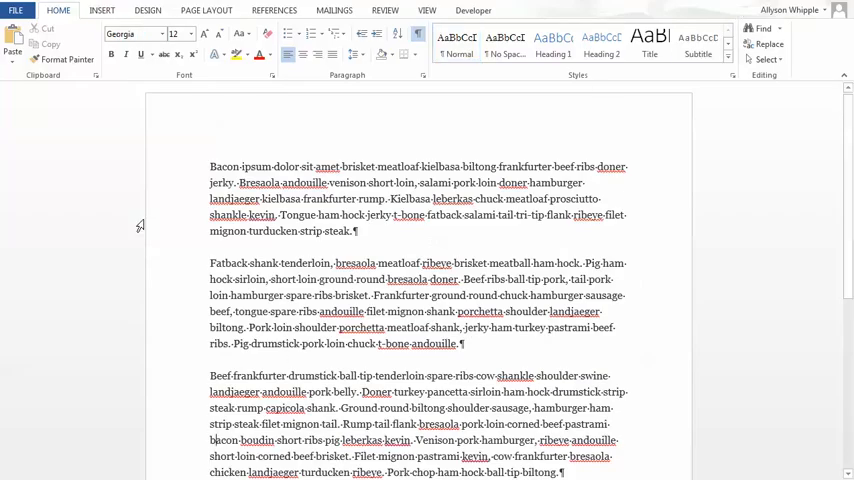
Publish the document as demodoc2 using Export's Create PDF/XPS, opening it afterwards.
left_click(15, 10)
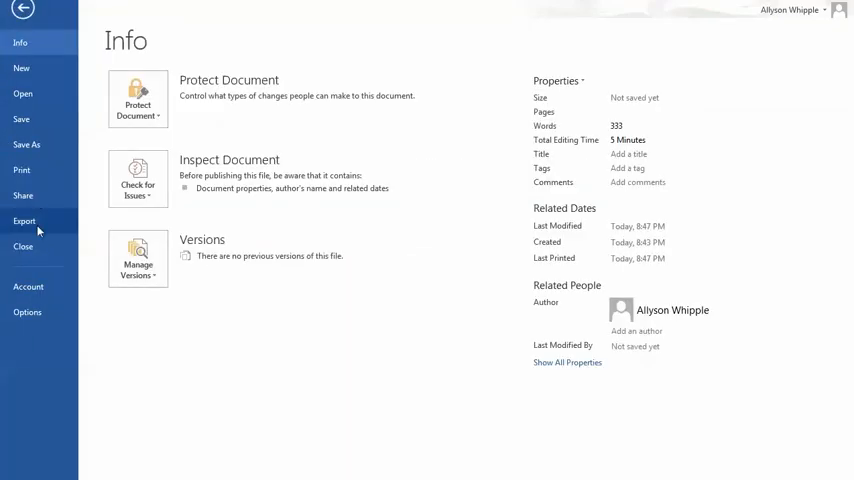
mouse_move(47, 222)
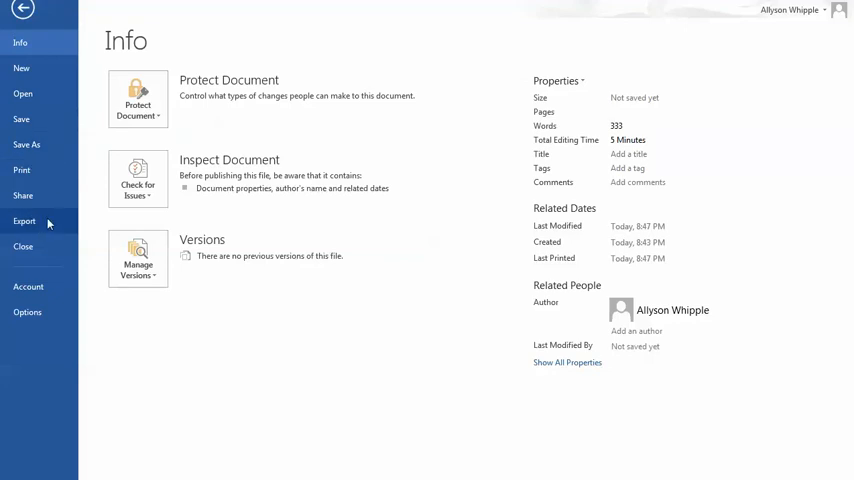
left_click(24, 221)
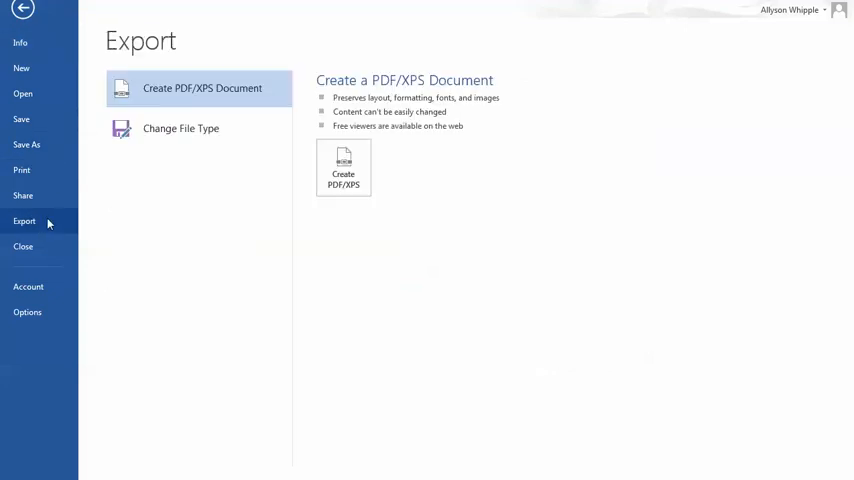
mouse_move(204, 76)
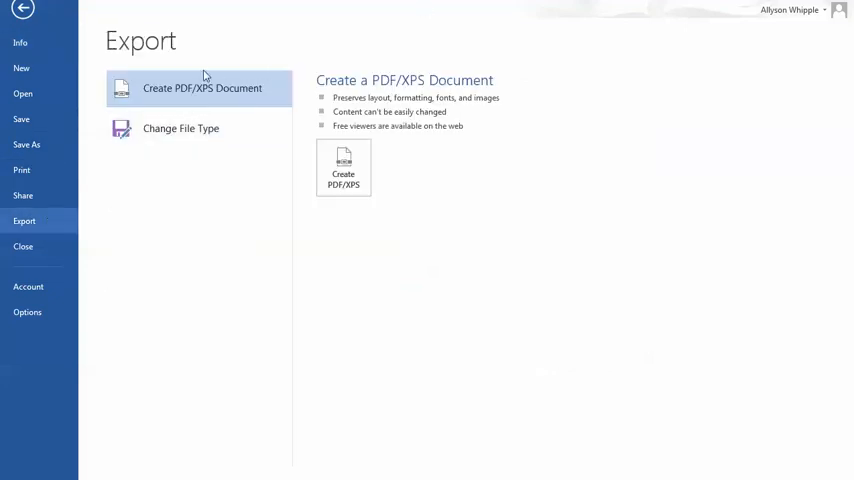
mouse_move(355, 140)
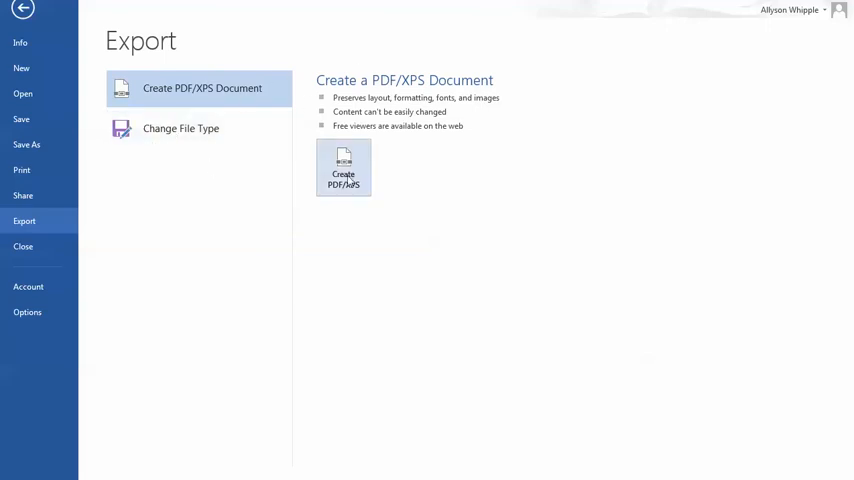
left_click(343, 168)
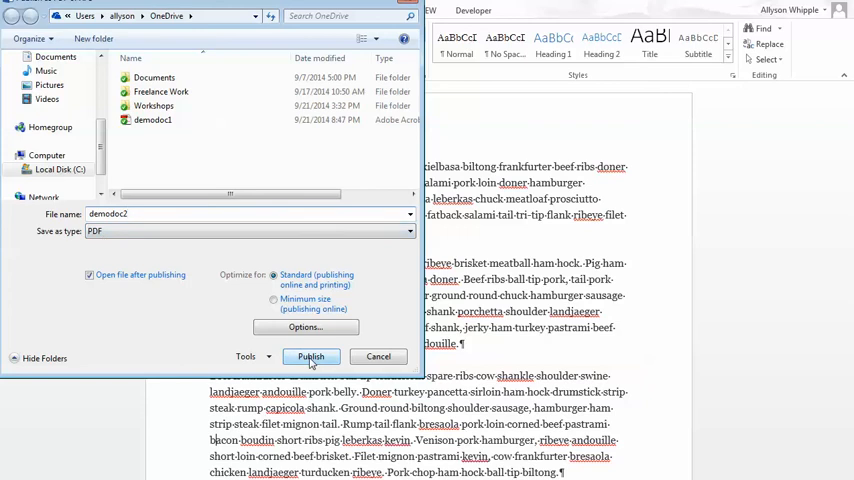
left_click(310, 356)
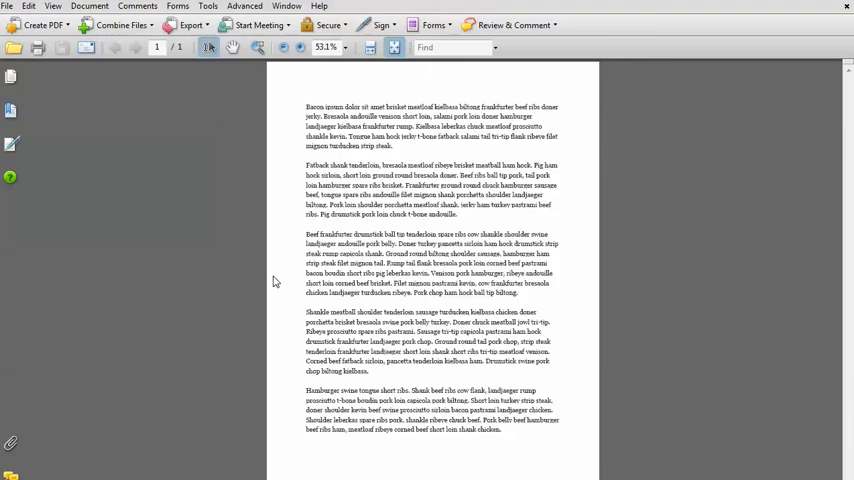